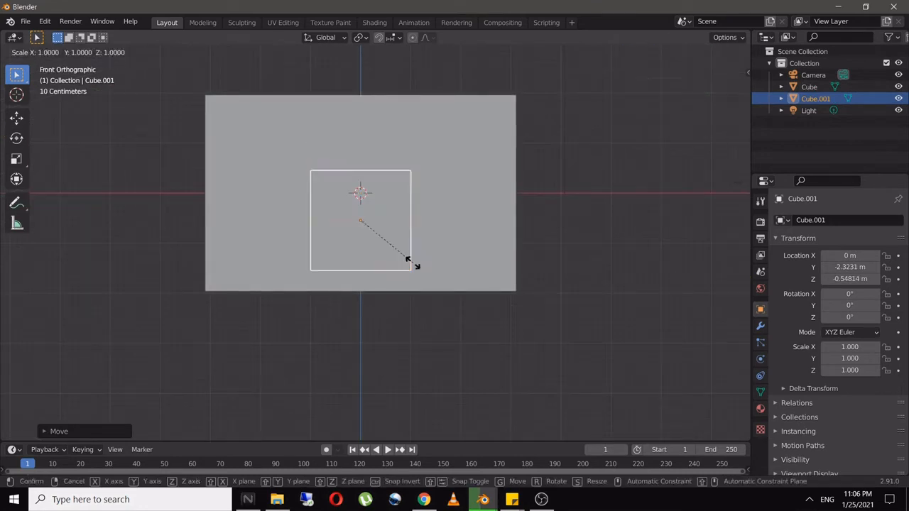
{"action": "mouse_move", "coordinate": [466, 304]}
{"action": "type", "text": "fireplac"}
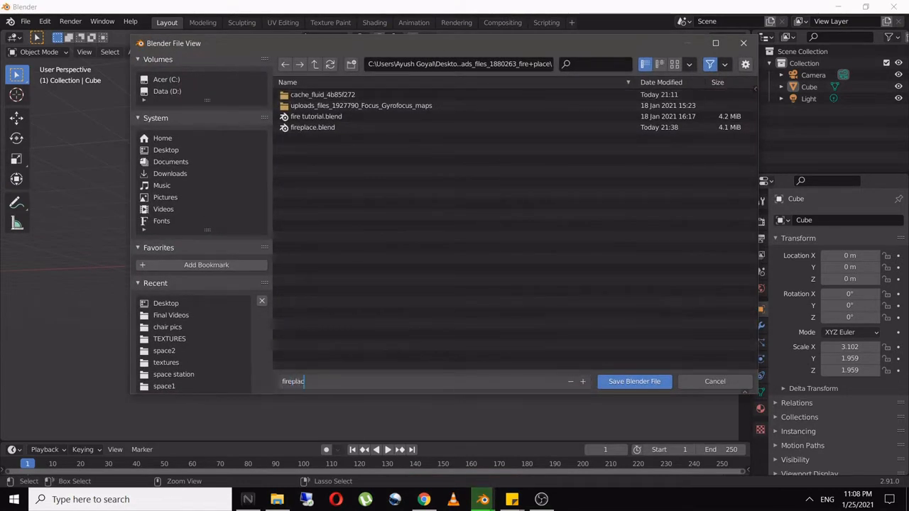
Save the fireplace as fireplace final.blend and adjust the viewport shading.
{"action": "left_click", "coordinate": [633, 381]}
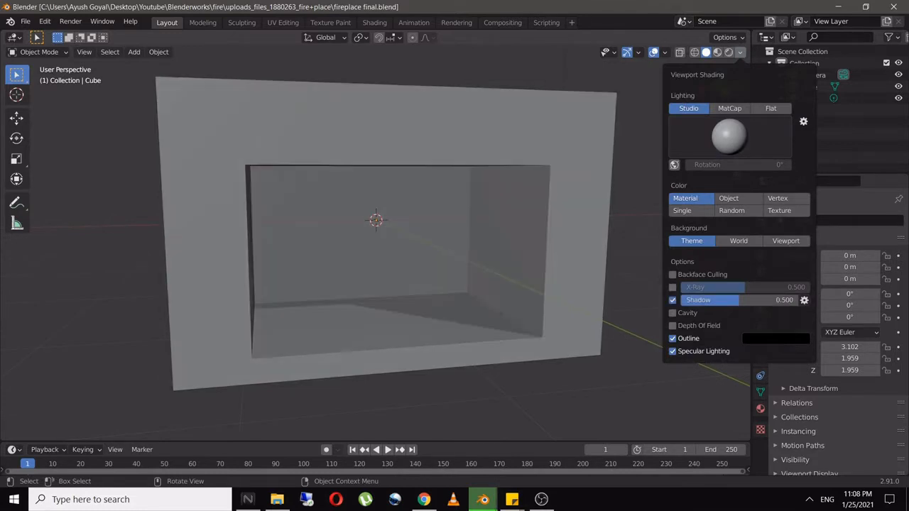
{"action": "left_click", "coordinate": [283, 23]}
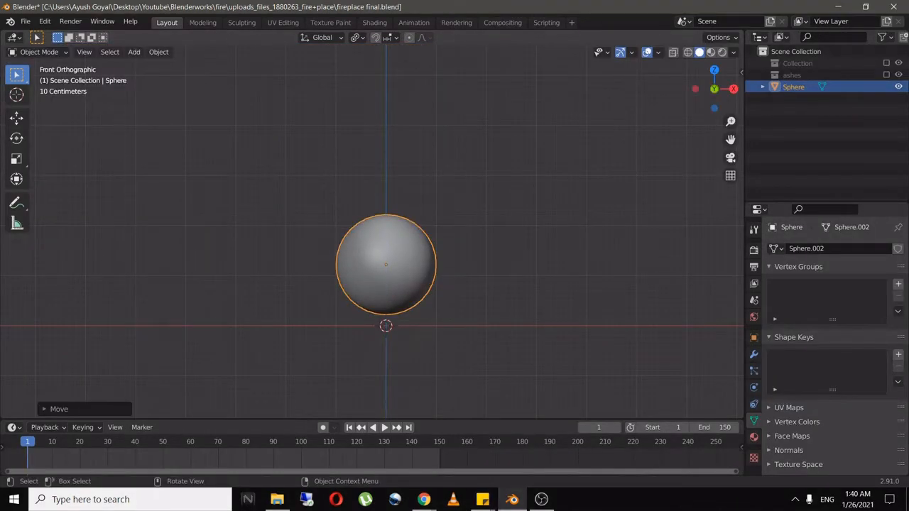
Apply Quick Smoke to the sphere, making it an emitter inside a new Smoke Domain.
{"action": "left_click", "coordinate": [159, 52]}
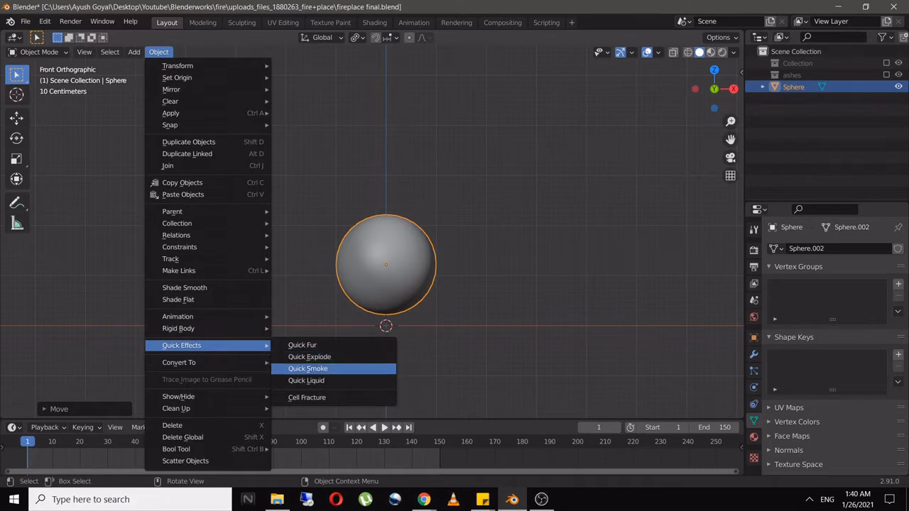
{"action": "left_click", "coordinate": [307, 369]}
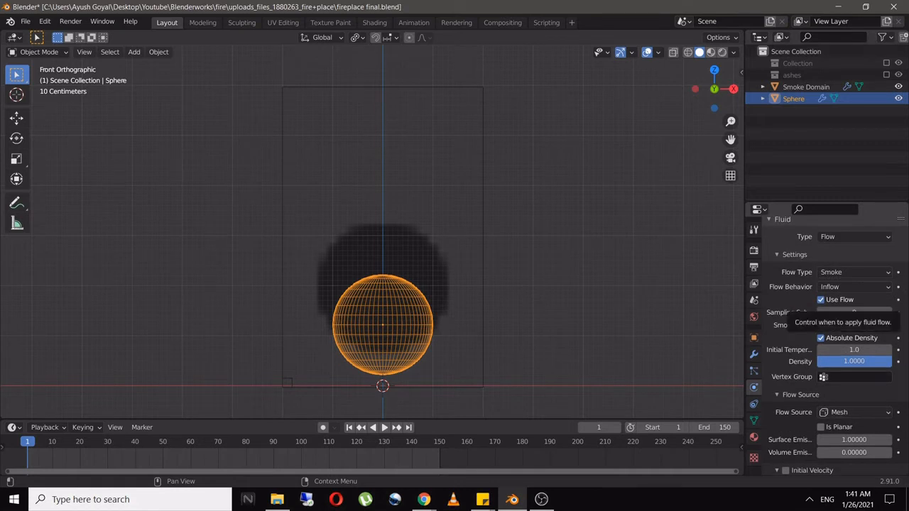
Drive the sphere's smoke flow with a Clouds texture, keyframe its offset at frame 150, and save.
{"action": "left_click", "coordinate": [855, 272]}
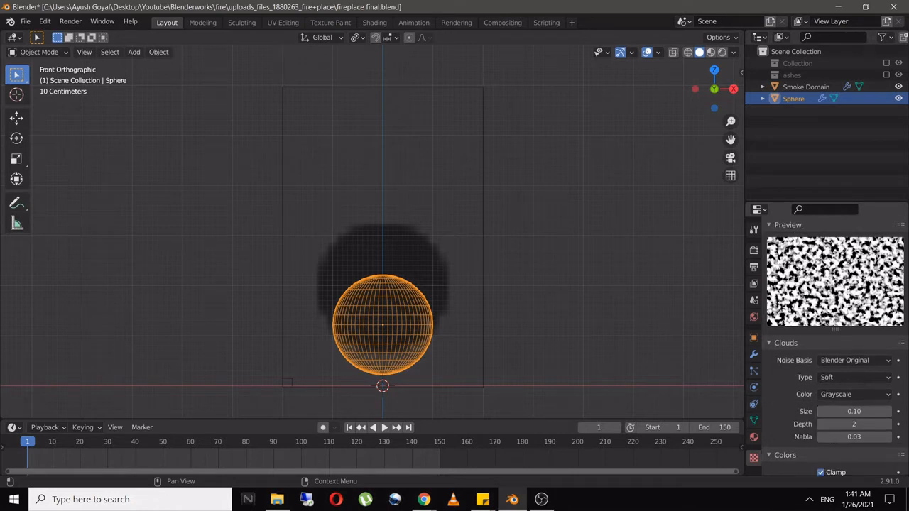
{"action": "scroll", "scroll_direction": "down", "scroll_amount": 3}
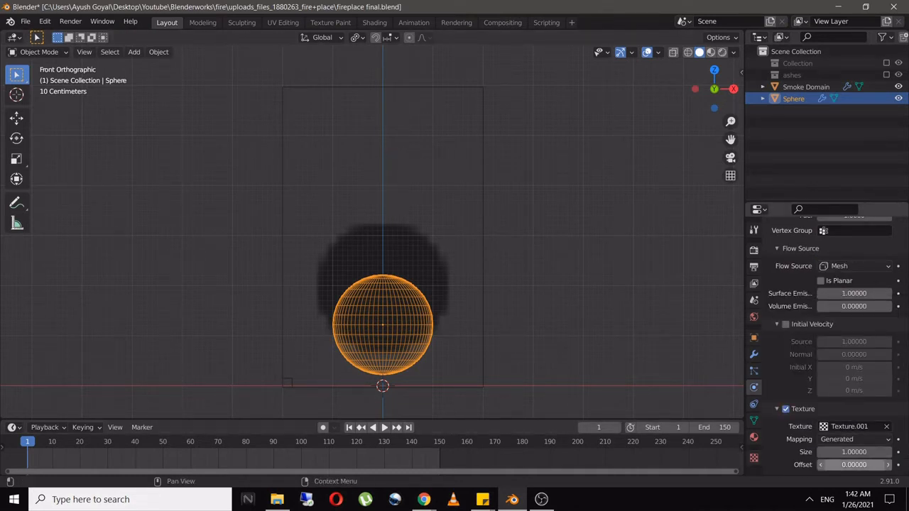
{"action": "left_click", "coordinate": [396, 426]}
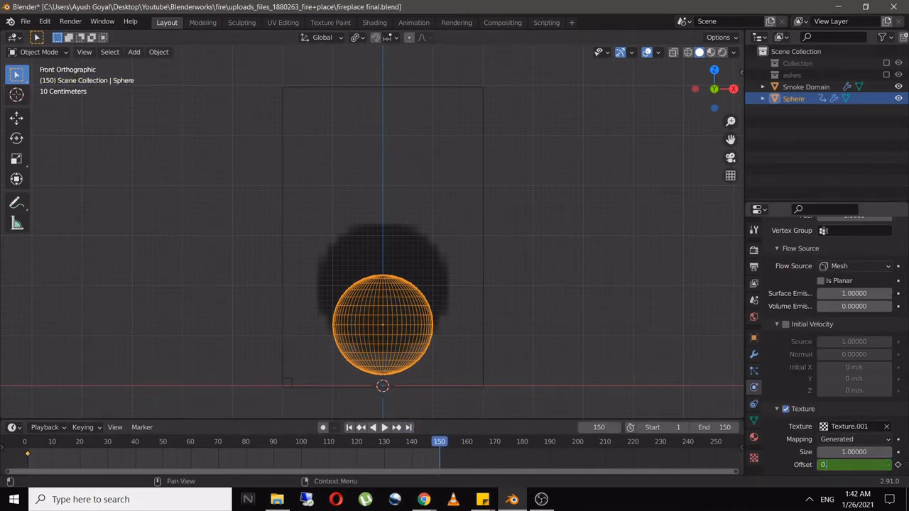
{"action": "key", "text": "ctrl+s"}
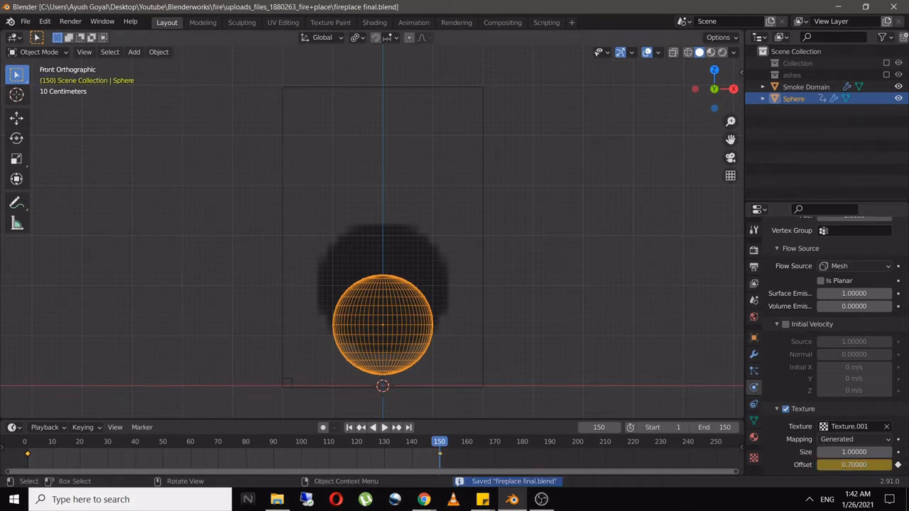
Lower the Smoke Domain's Flame Smoke value to 0.8 and preview the rising flames.
{"action": "left_click", "coordinate": [807, 86]}
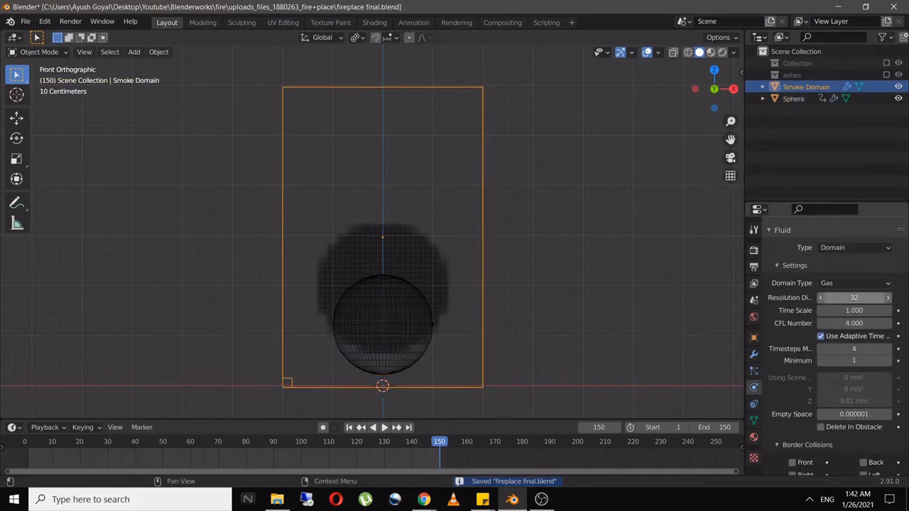
{"action": "scroll", "scroll_direction": "down", "scroll_amount": 3}
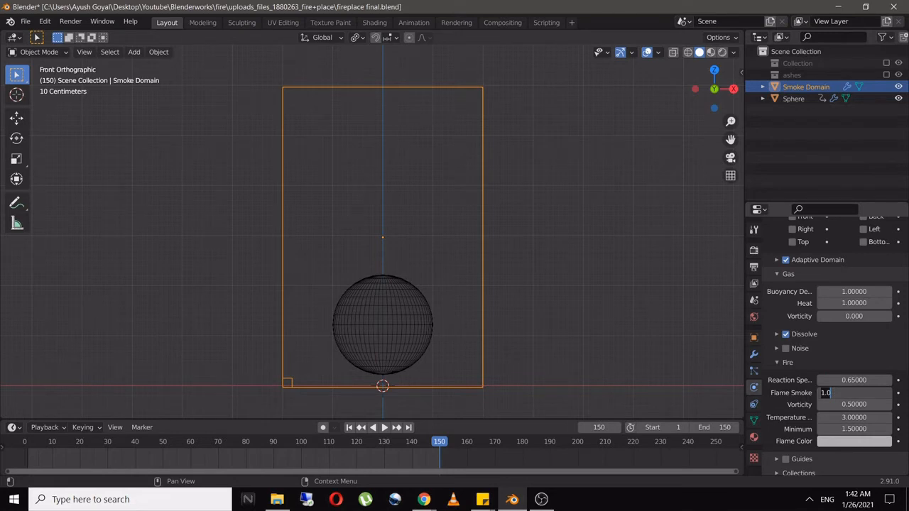
{"action": "type", "text": "0.80000"}
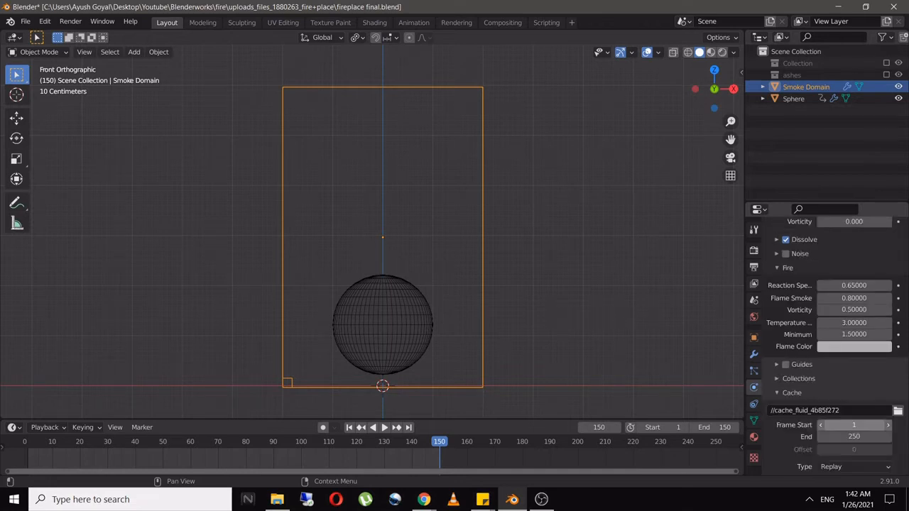
{"action": "scroll", "scroll_direction": "down", "scroll_amount": 3}
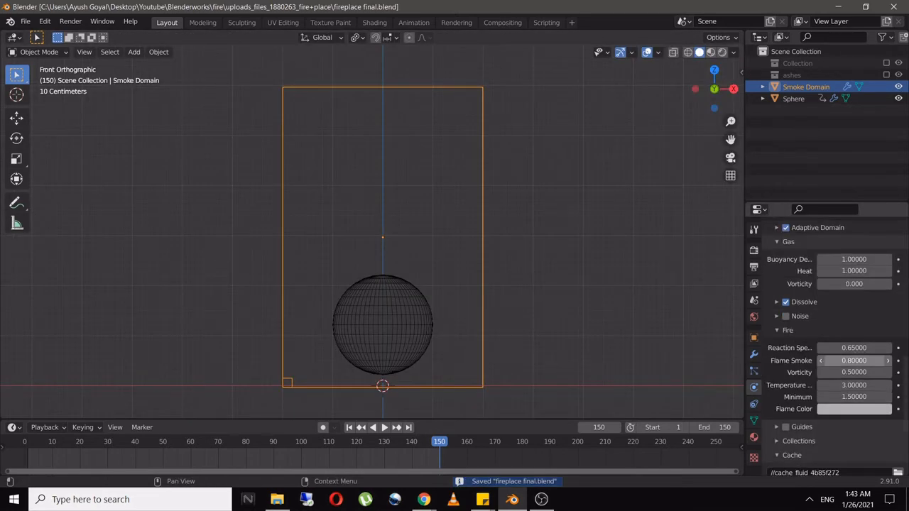
{"action": "scroll", "scroll_direction": "down", "scroll_amount": 3}
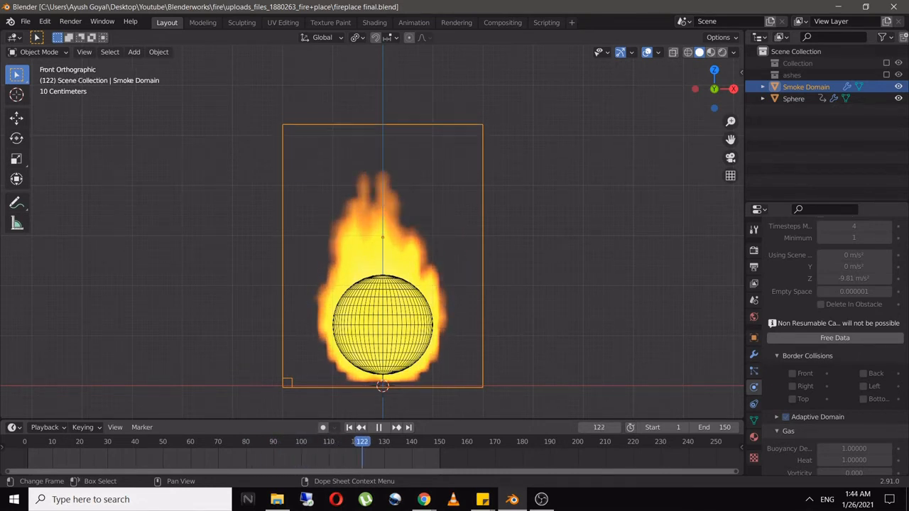
Stop the flame preview and free the domain's baked simulation data.
{"action": "left_click", "coordinate": [348, 441]}
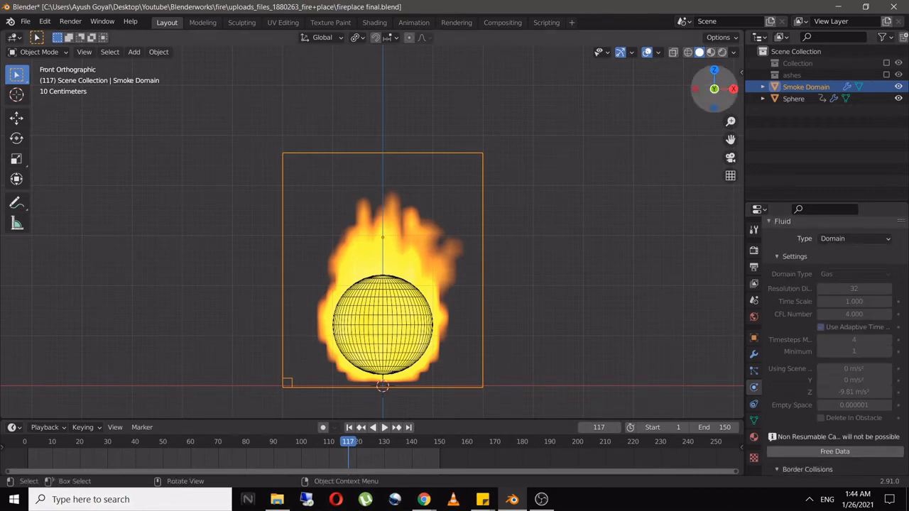
{"action": "left_click", "coordinate": [709, 51]}
{"action": "type", "text": "200"}
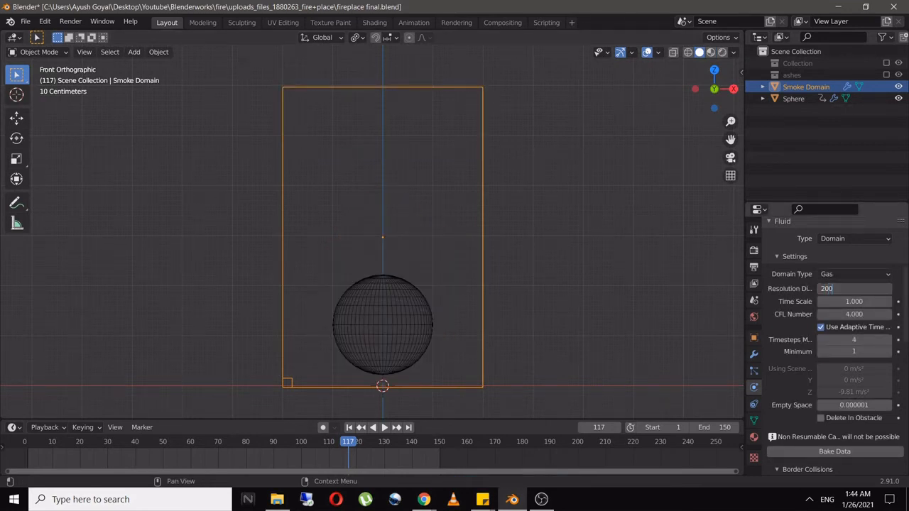
Save with the domain resolution at 200 and review the Fire and Cache settings.
{"action": "key", "text": "ctrl+s"}
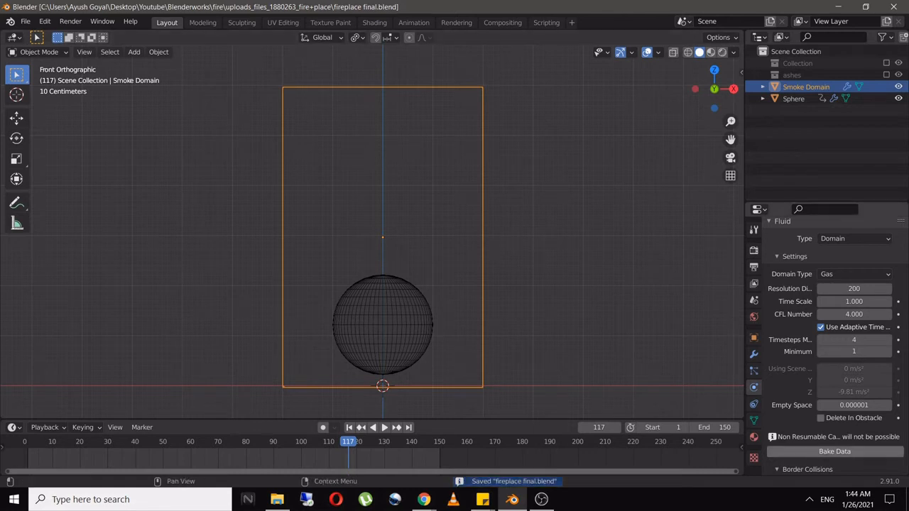
{"action": "scroll", "scroll_direction": "down", "scroll_amount": 3}
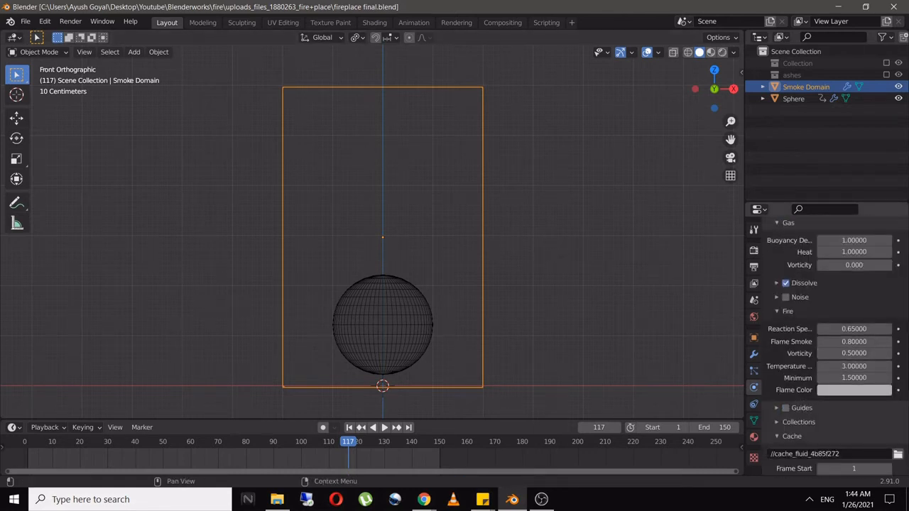
{"action": "scroll", "scroll_direction": "down", "scroll_amount": 3}
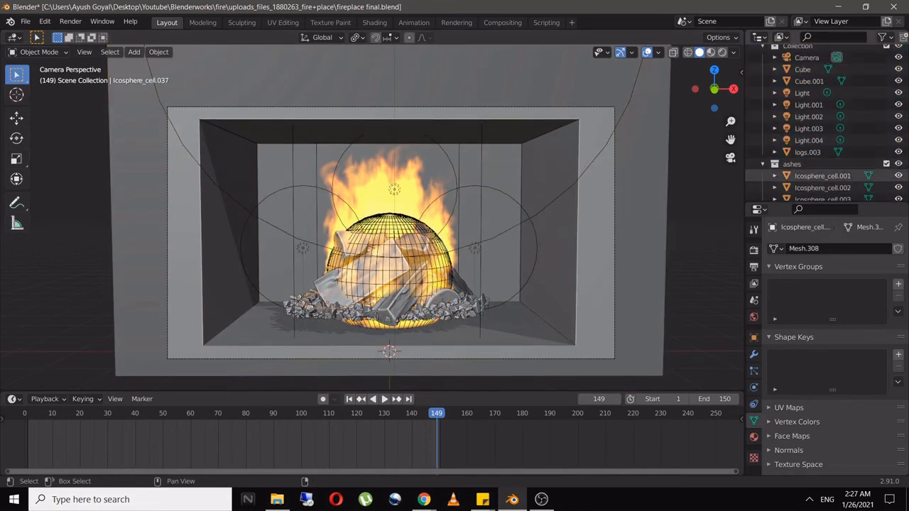
Leave camera view and move one log slightly down into the rock pile.
{"action": "key", "text": "g"}
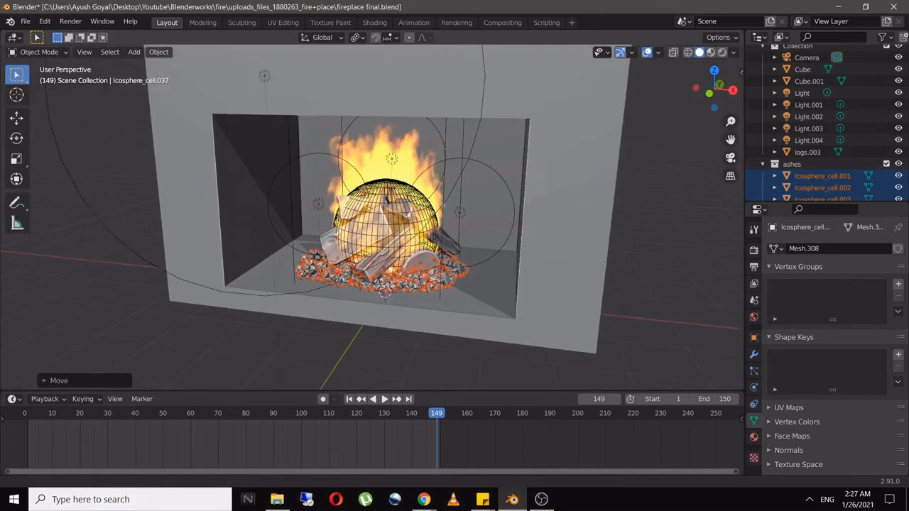
{"action": "key", "text": "g"}
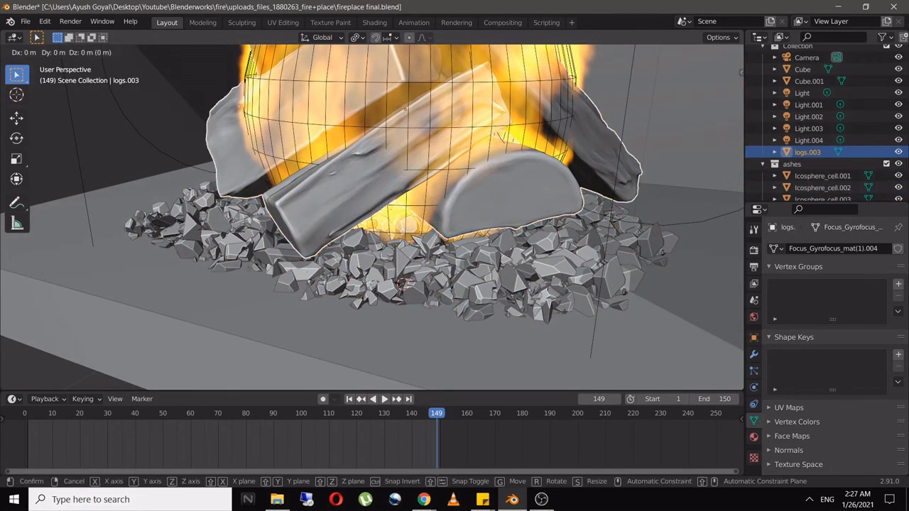
{"action": "mouse_move", "coordinate": [400, 284]}
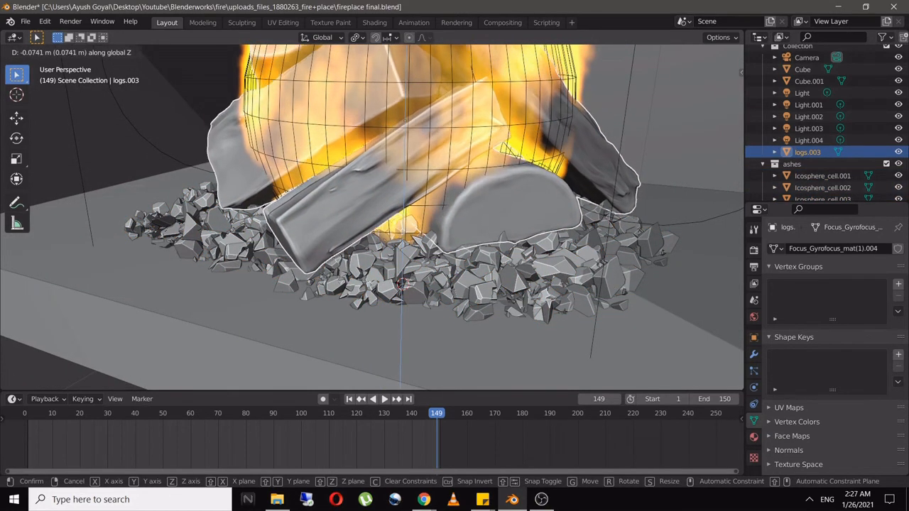